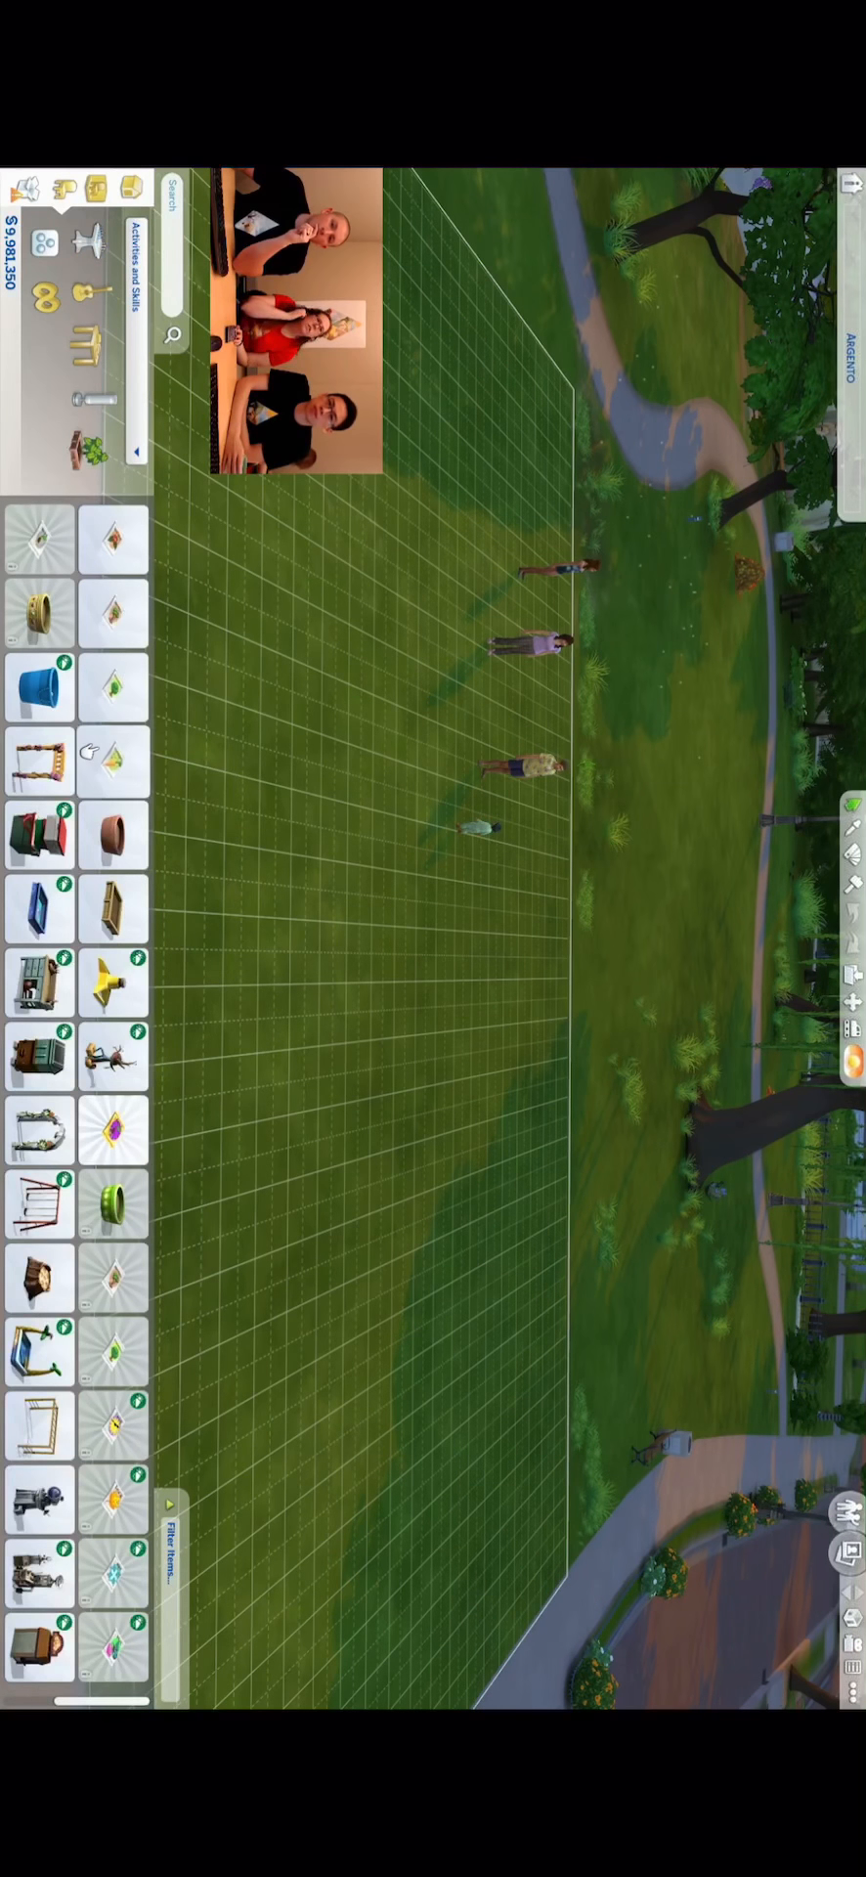
mouse_move(114, 1285)
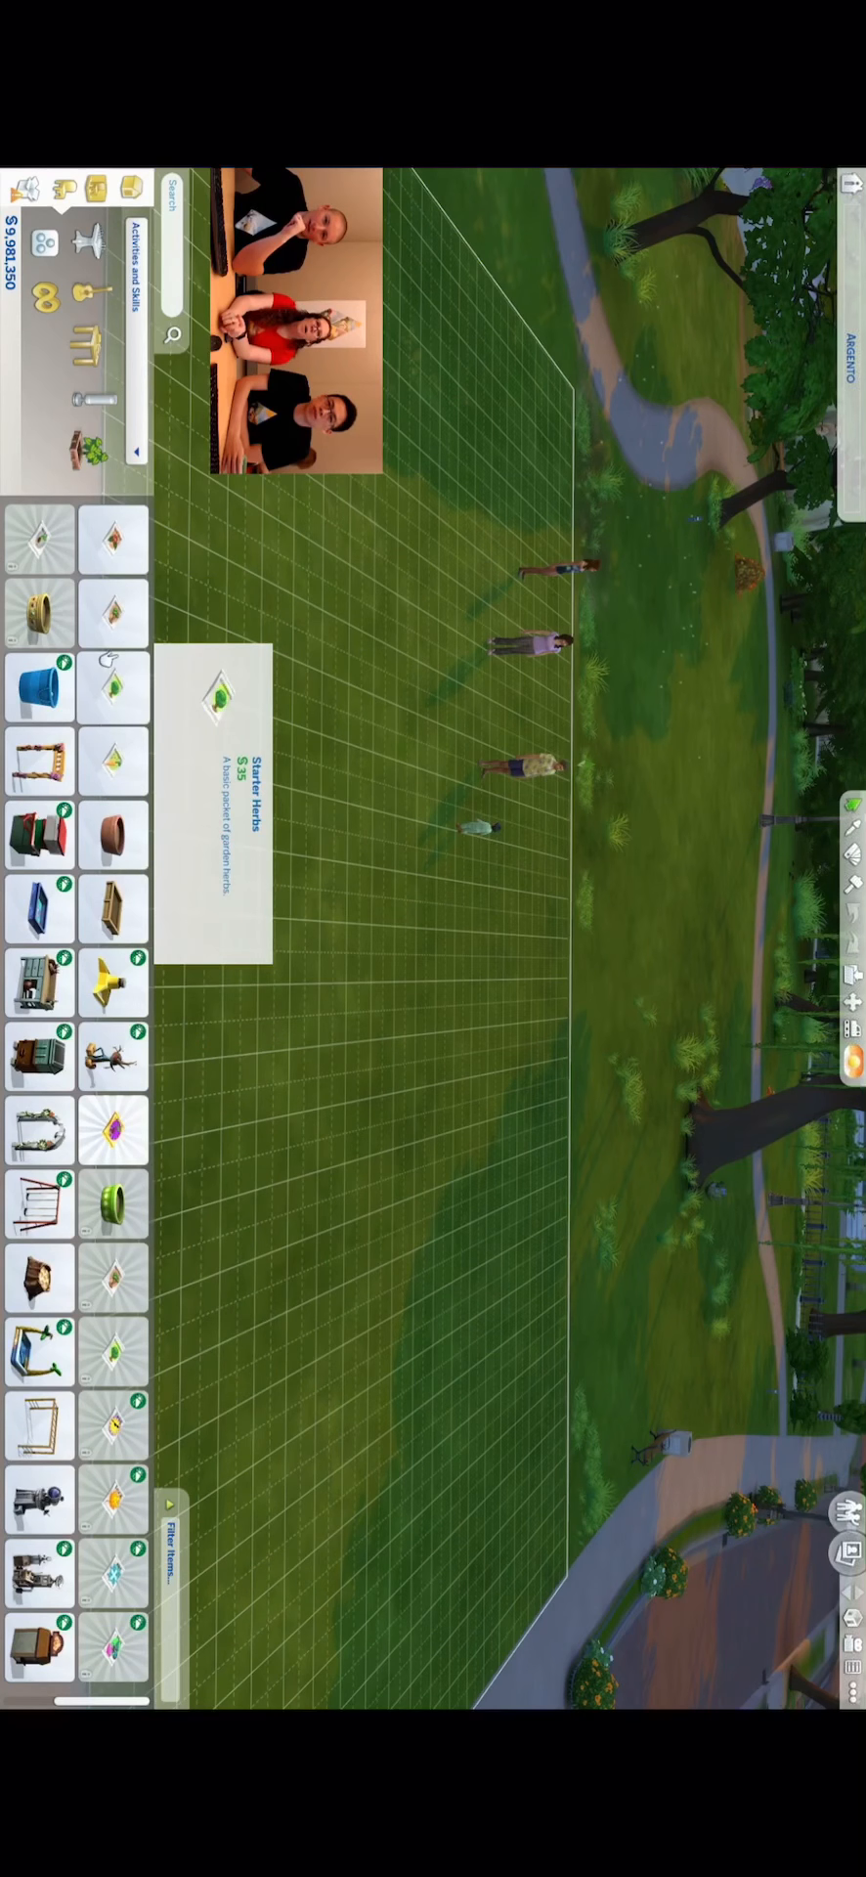
- Leave Build mode and return to Live mode with the household on the empty lot
left_click(111, 538)
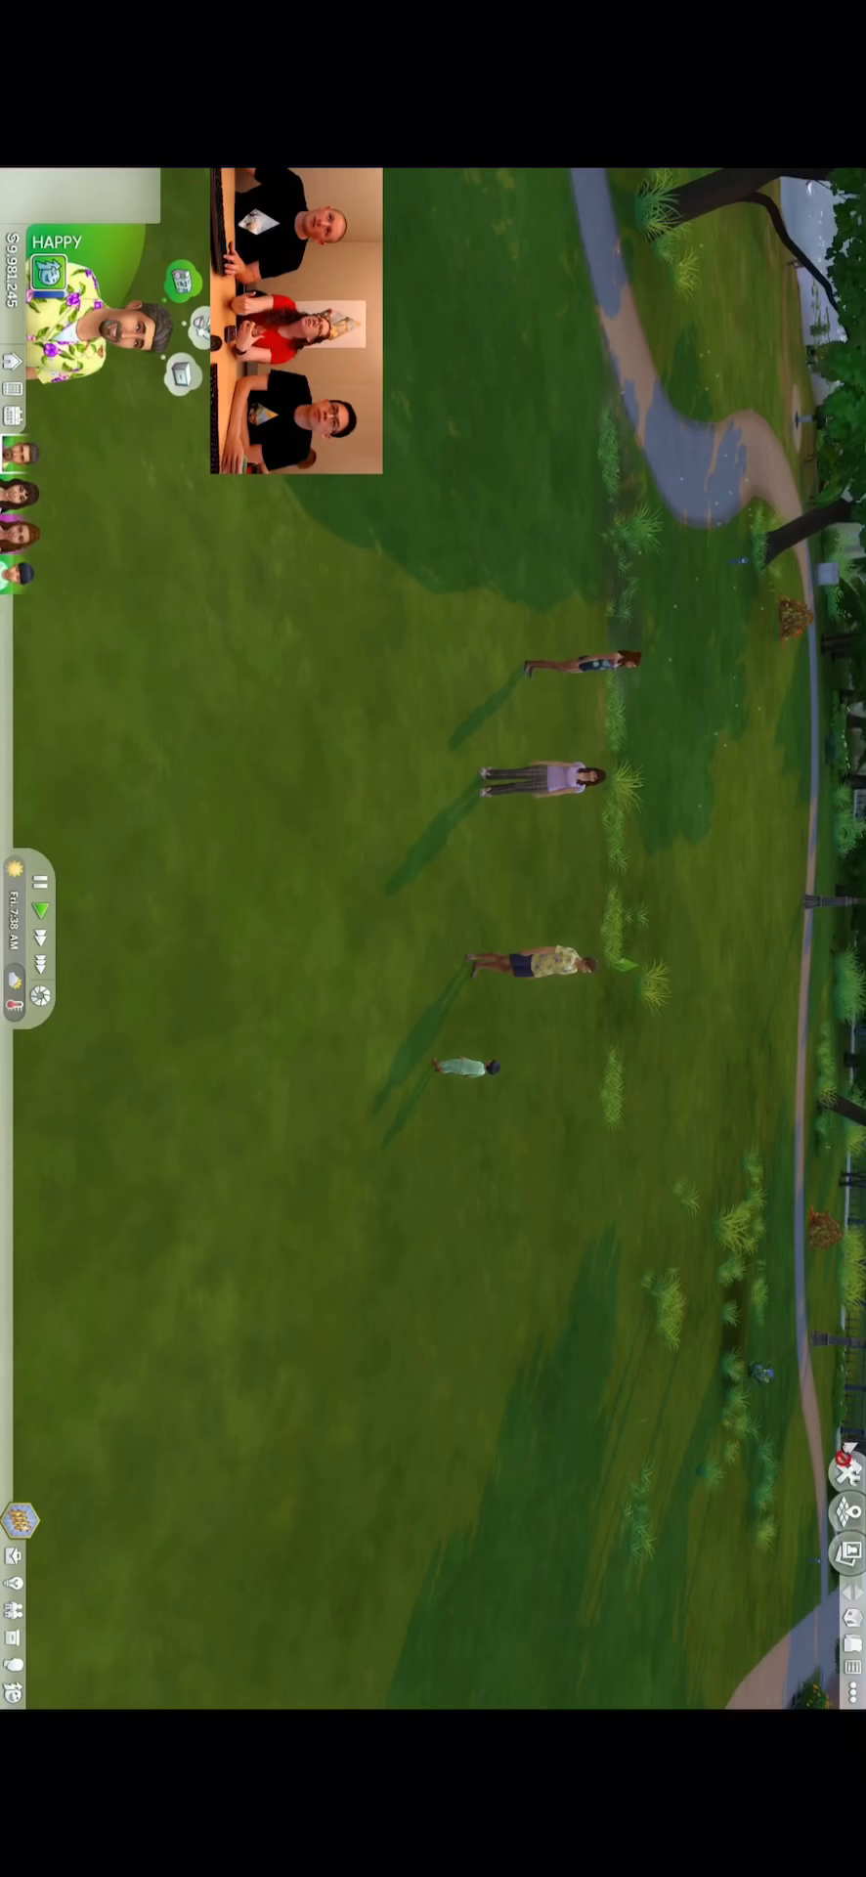
- Re-enter Build mode to bring back the furniture catalog
left_click(20, 1555)
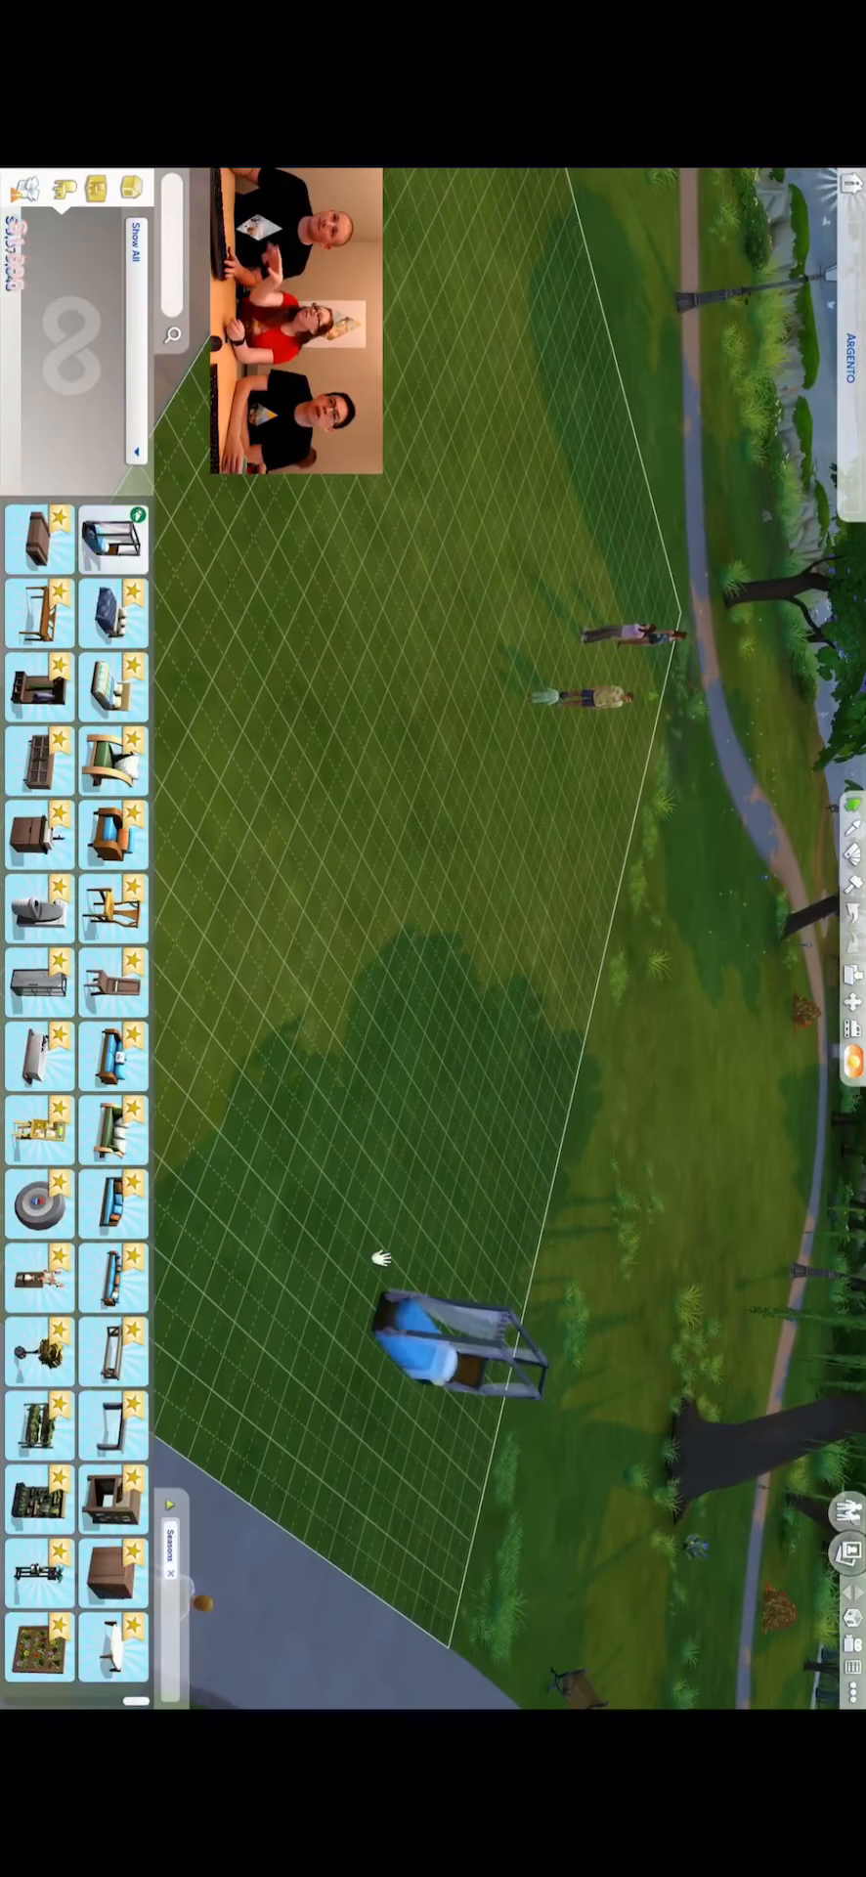
- Place a double bed, another furniture piece and a blue loveseat on the lawn
left_click(114, 612)
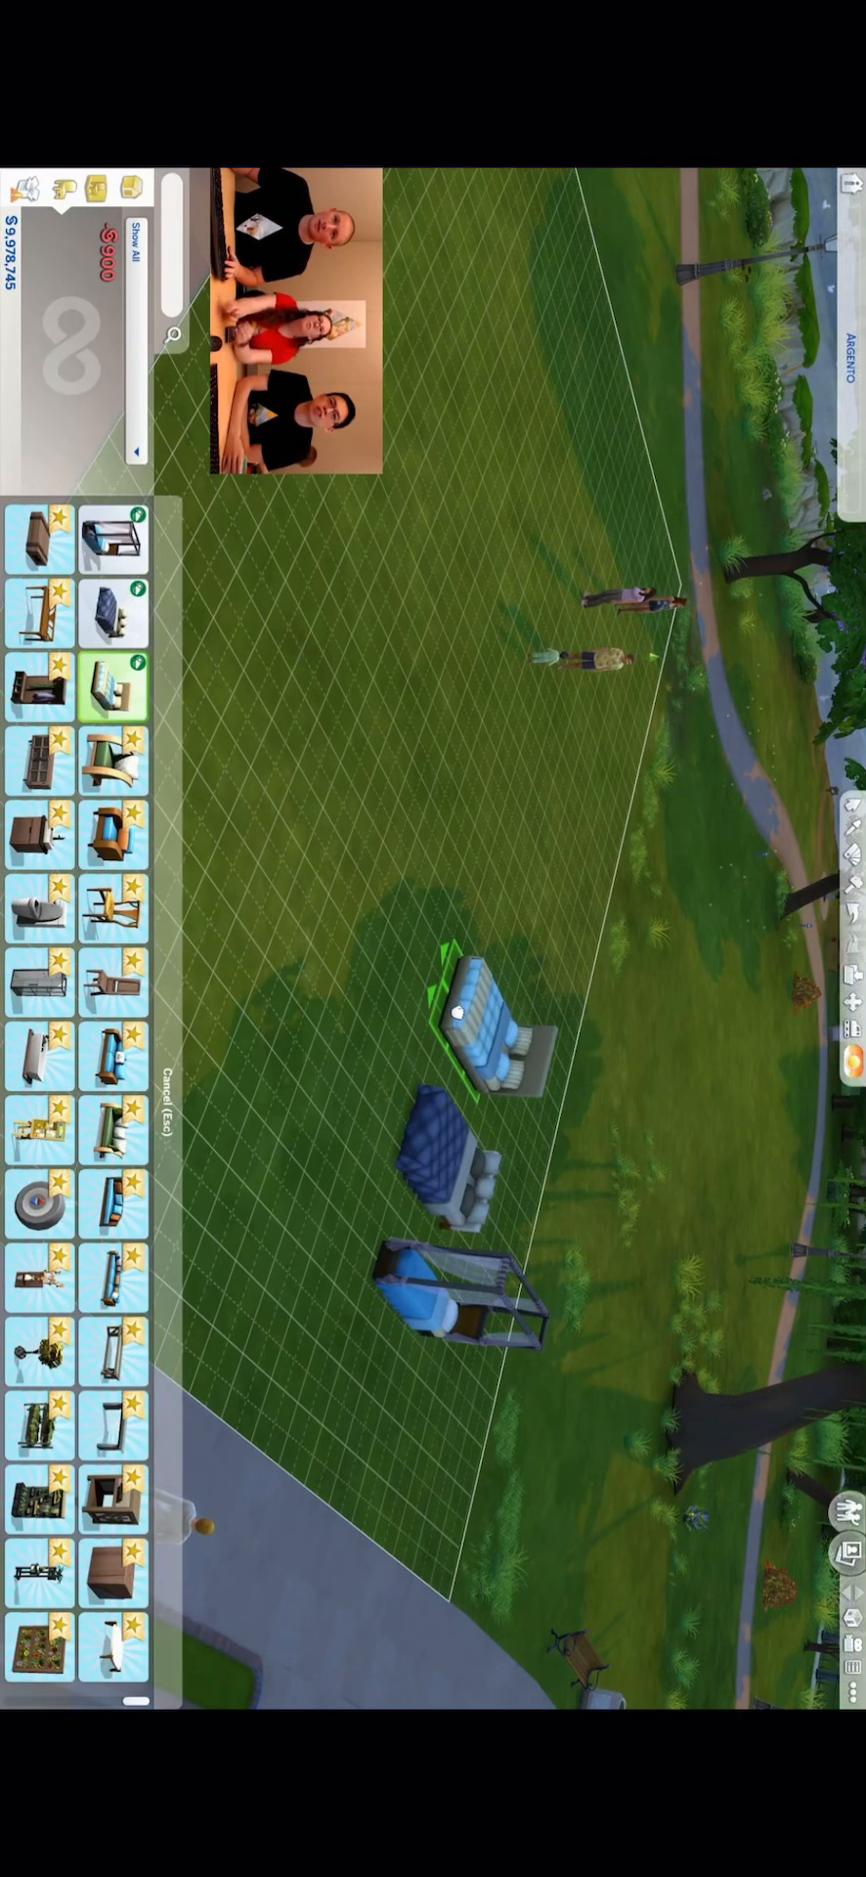
left_click(114, 760)
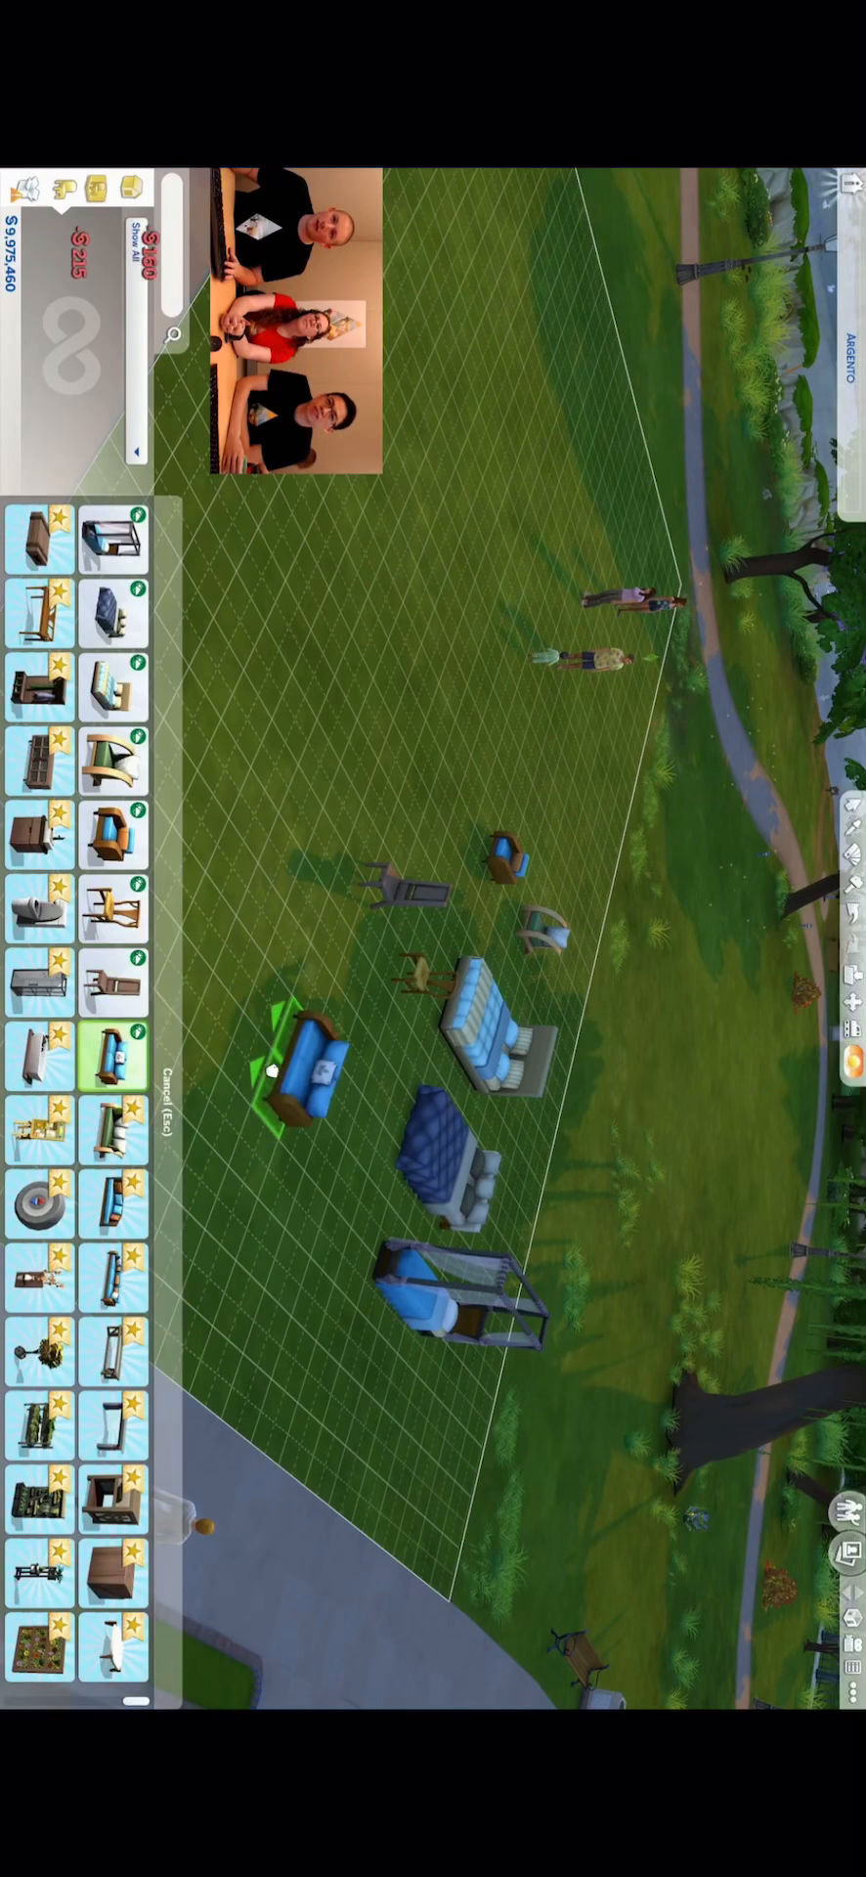
left_click(114, 1206)
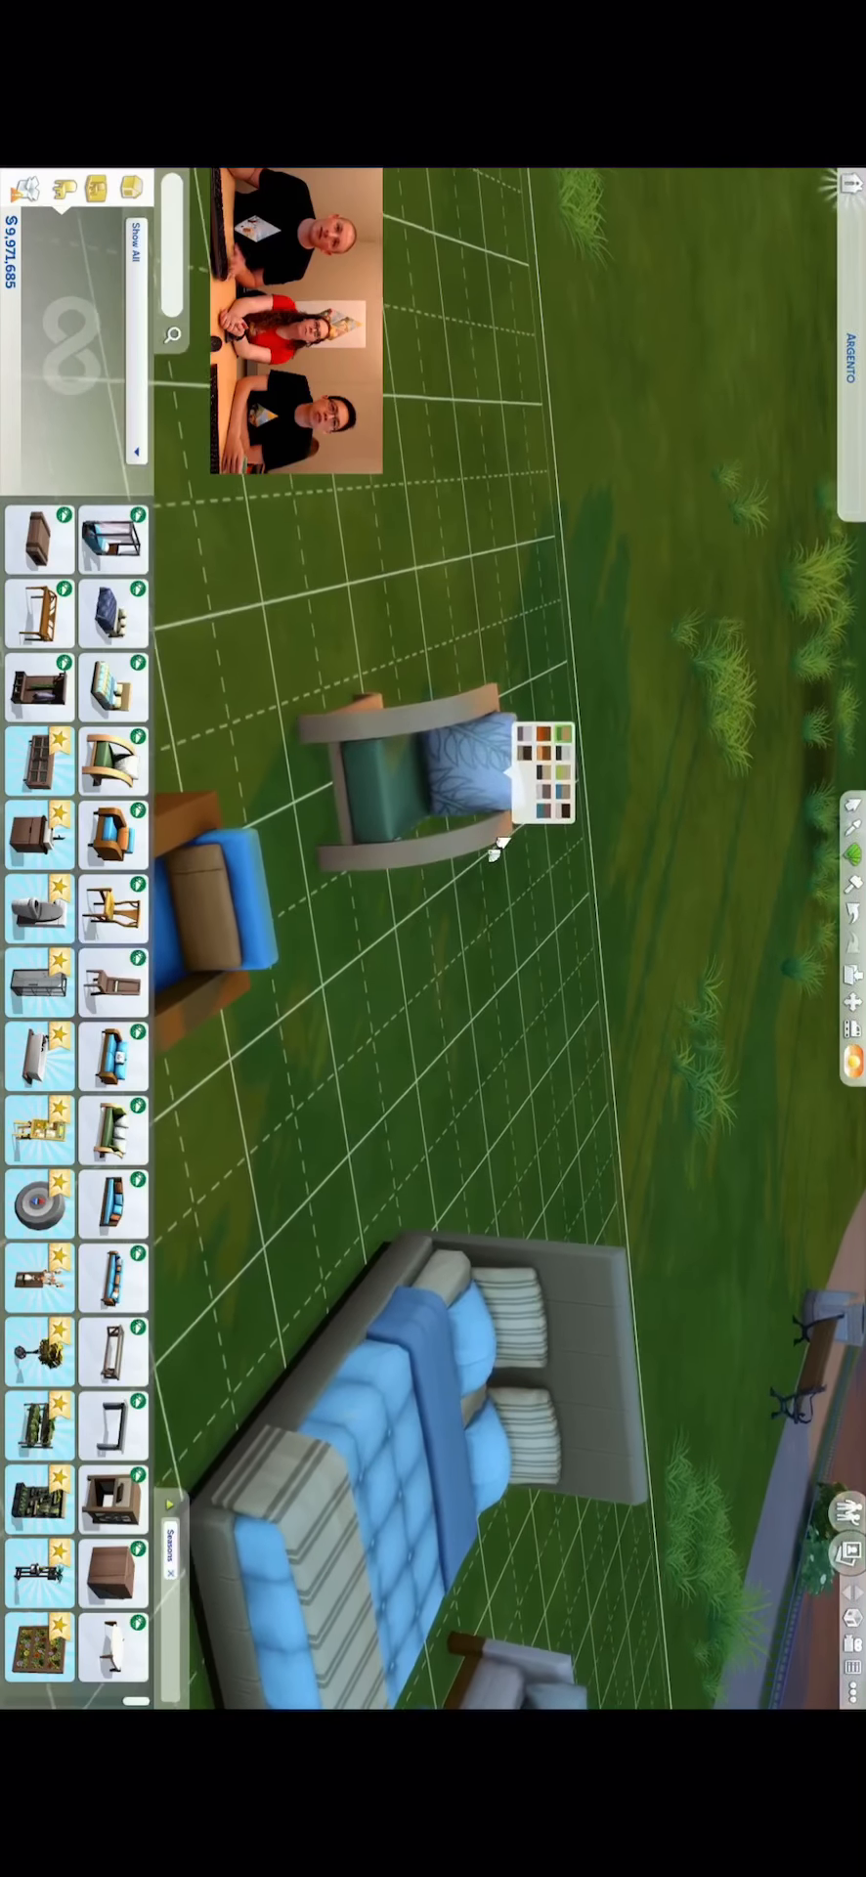
- Cycle the rocking chair to a grey frame with pale blue seat and tree-print pillow, then select the double bed
left_click(548, 797)
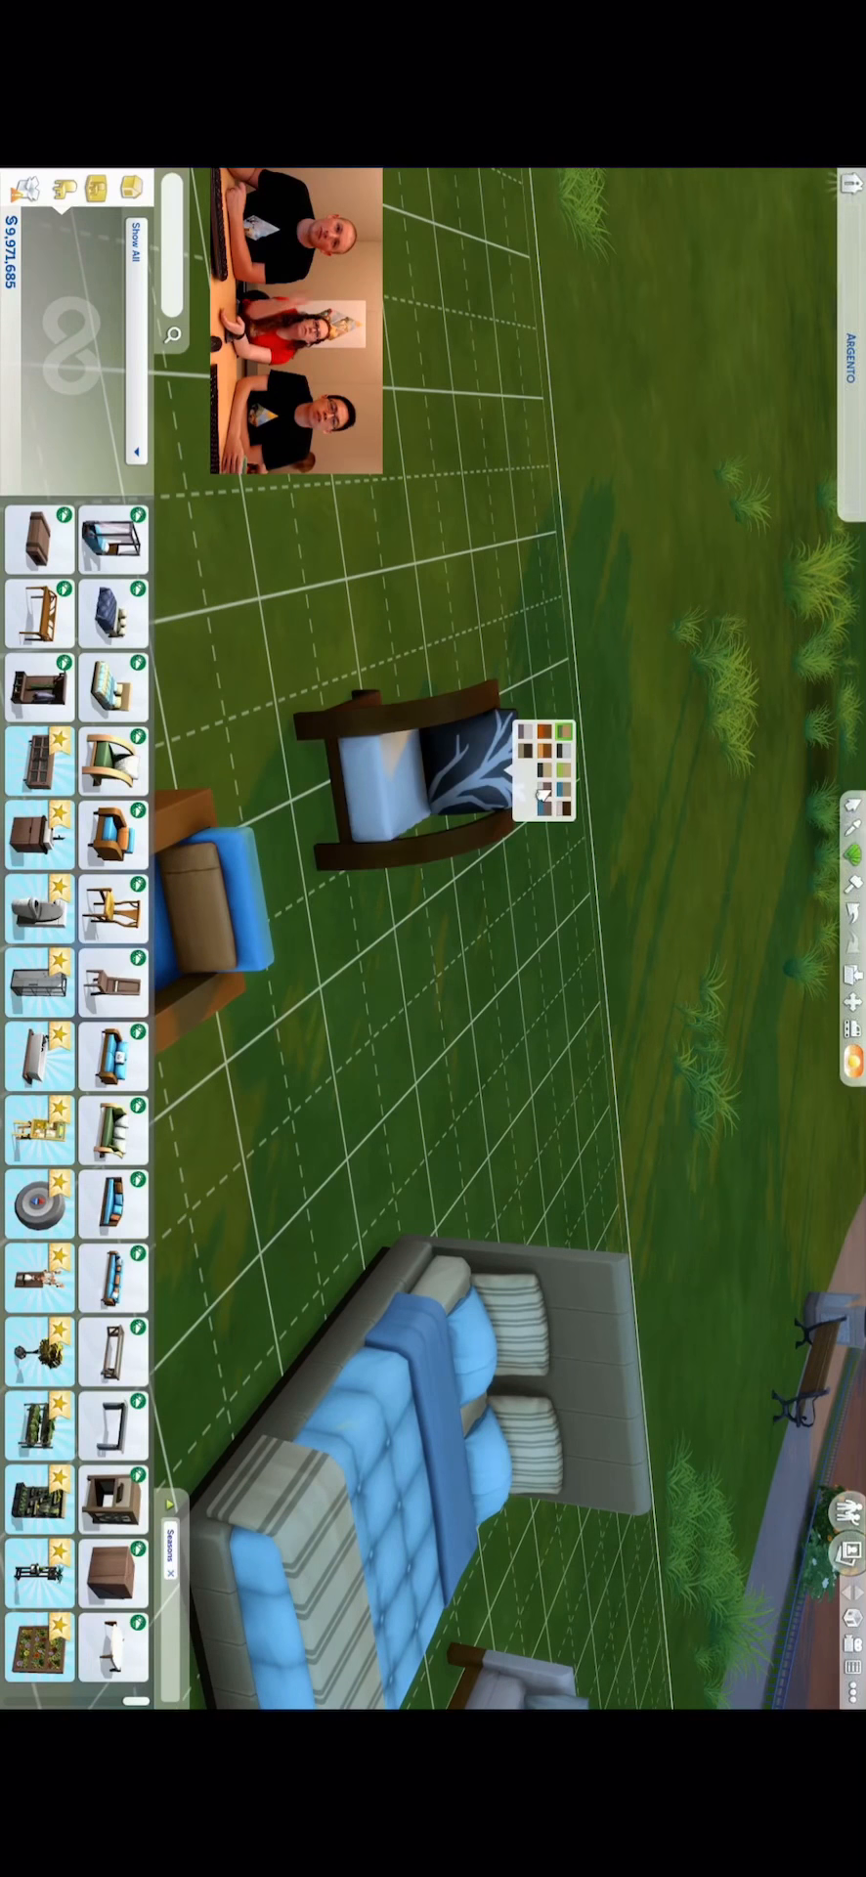
left_click(542, 730)
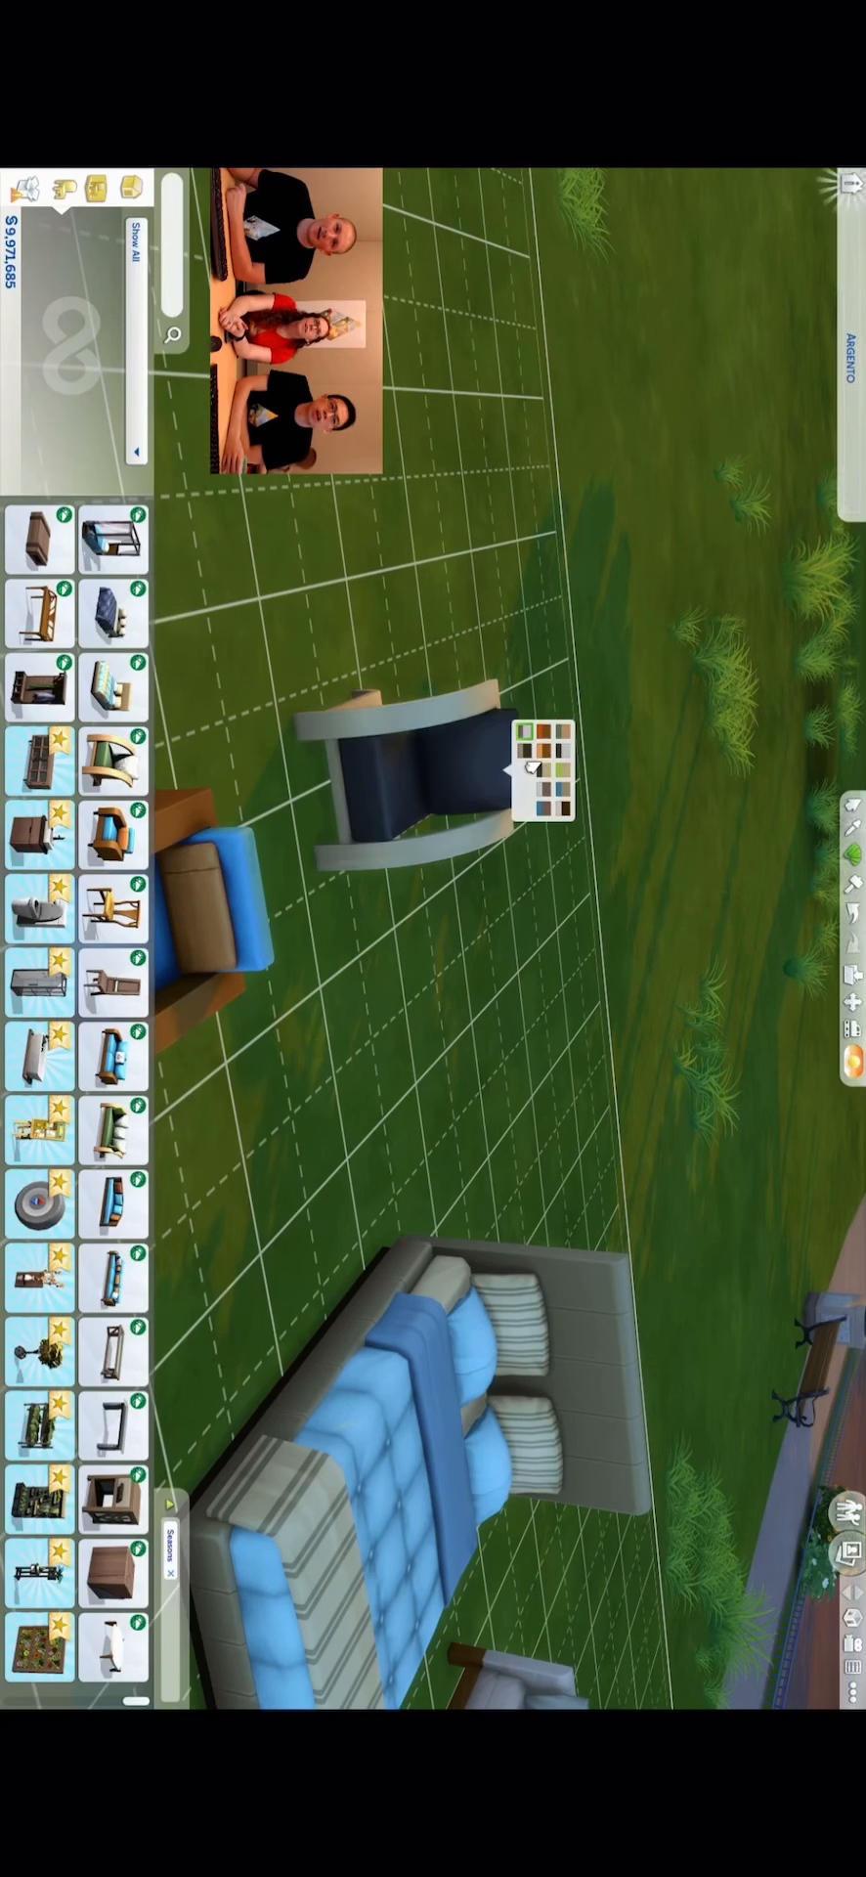
left_click(549, 742)
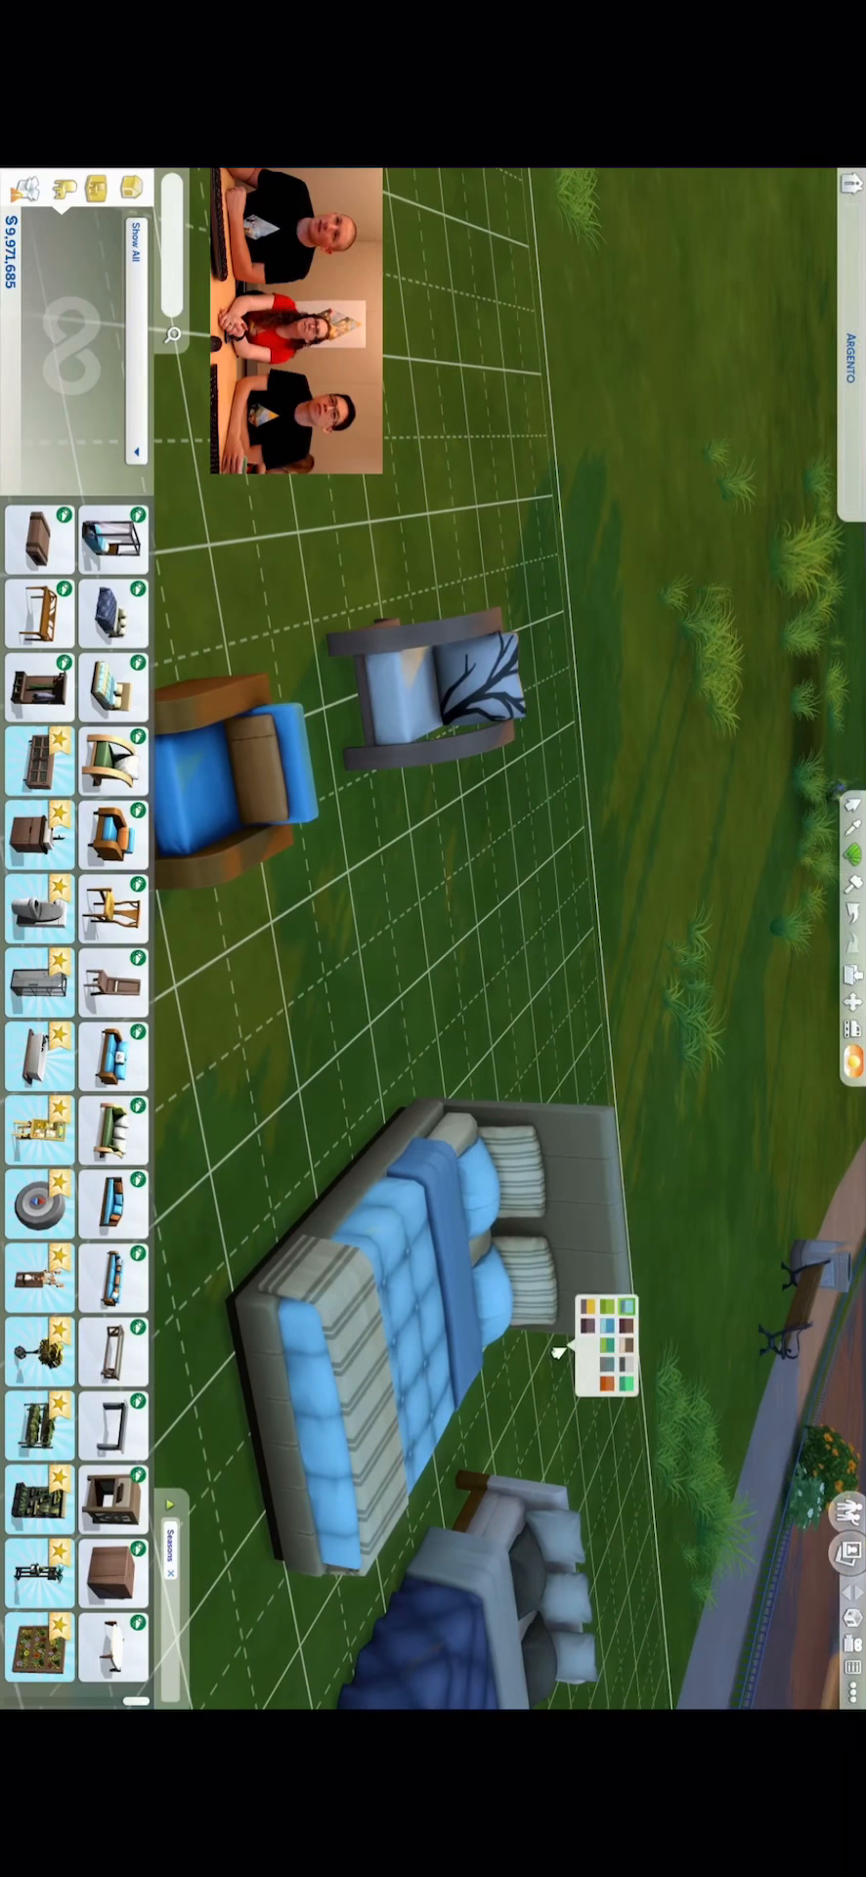
left_click(608, 1331)
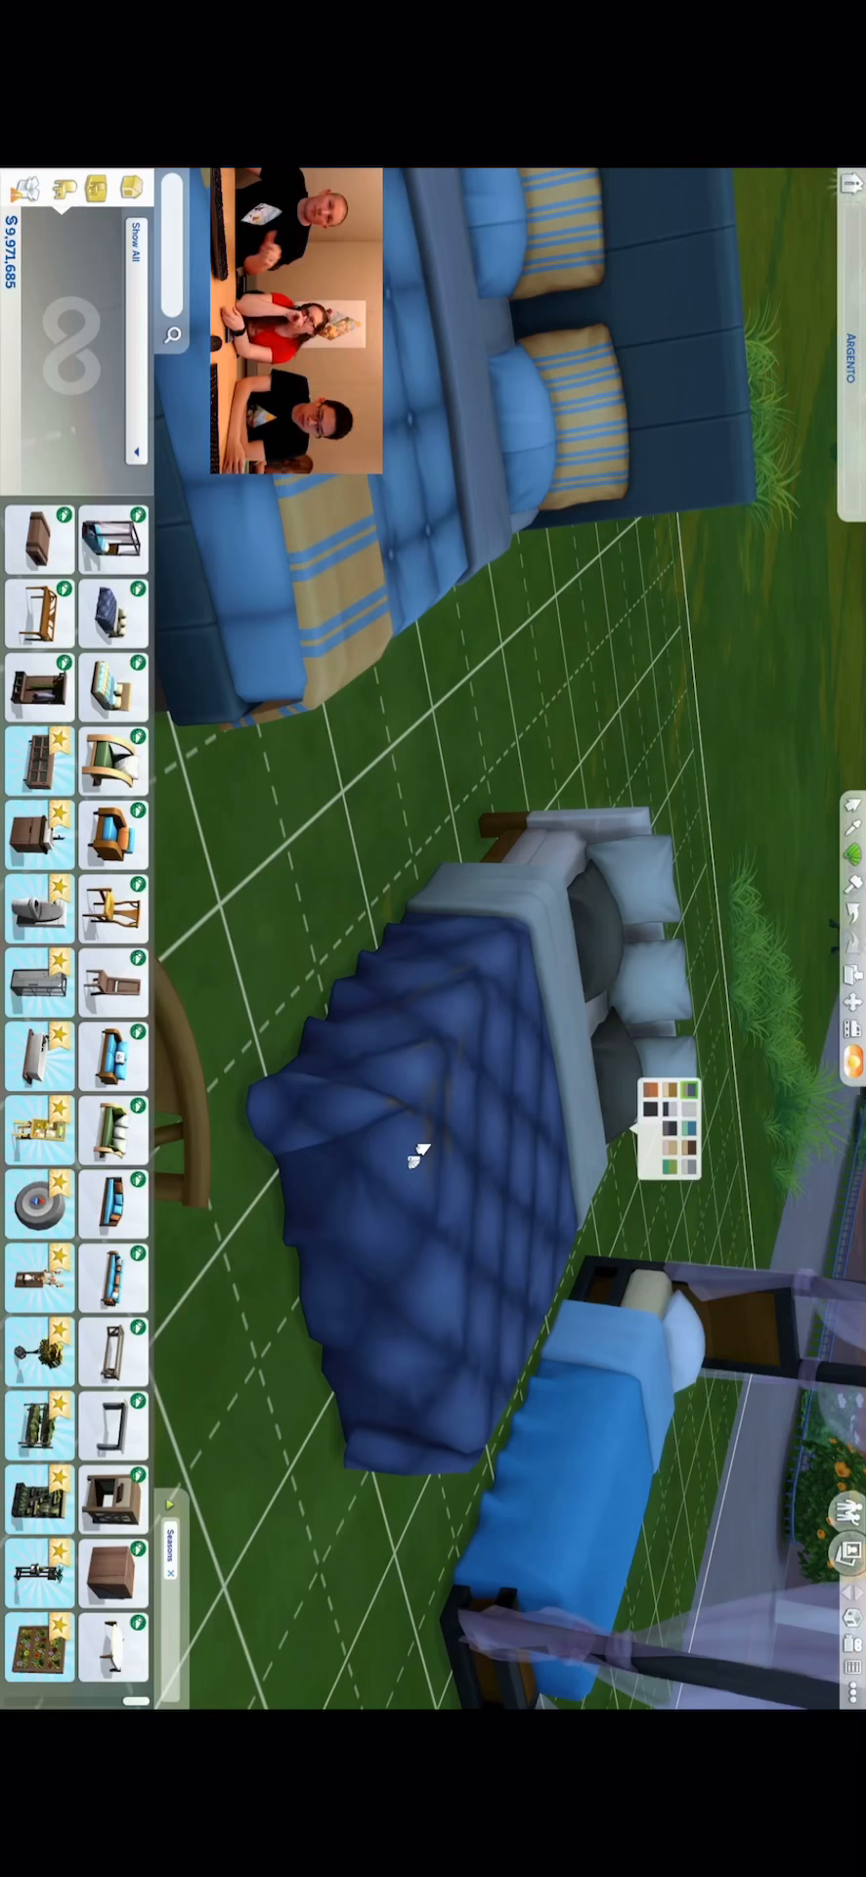
- Give the quilted bed a brown cover with green pillows and the canopy bed blue bedding
left_click(673, 1091)
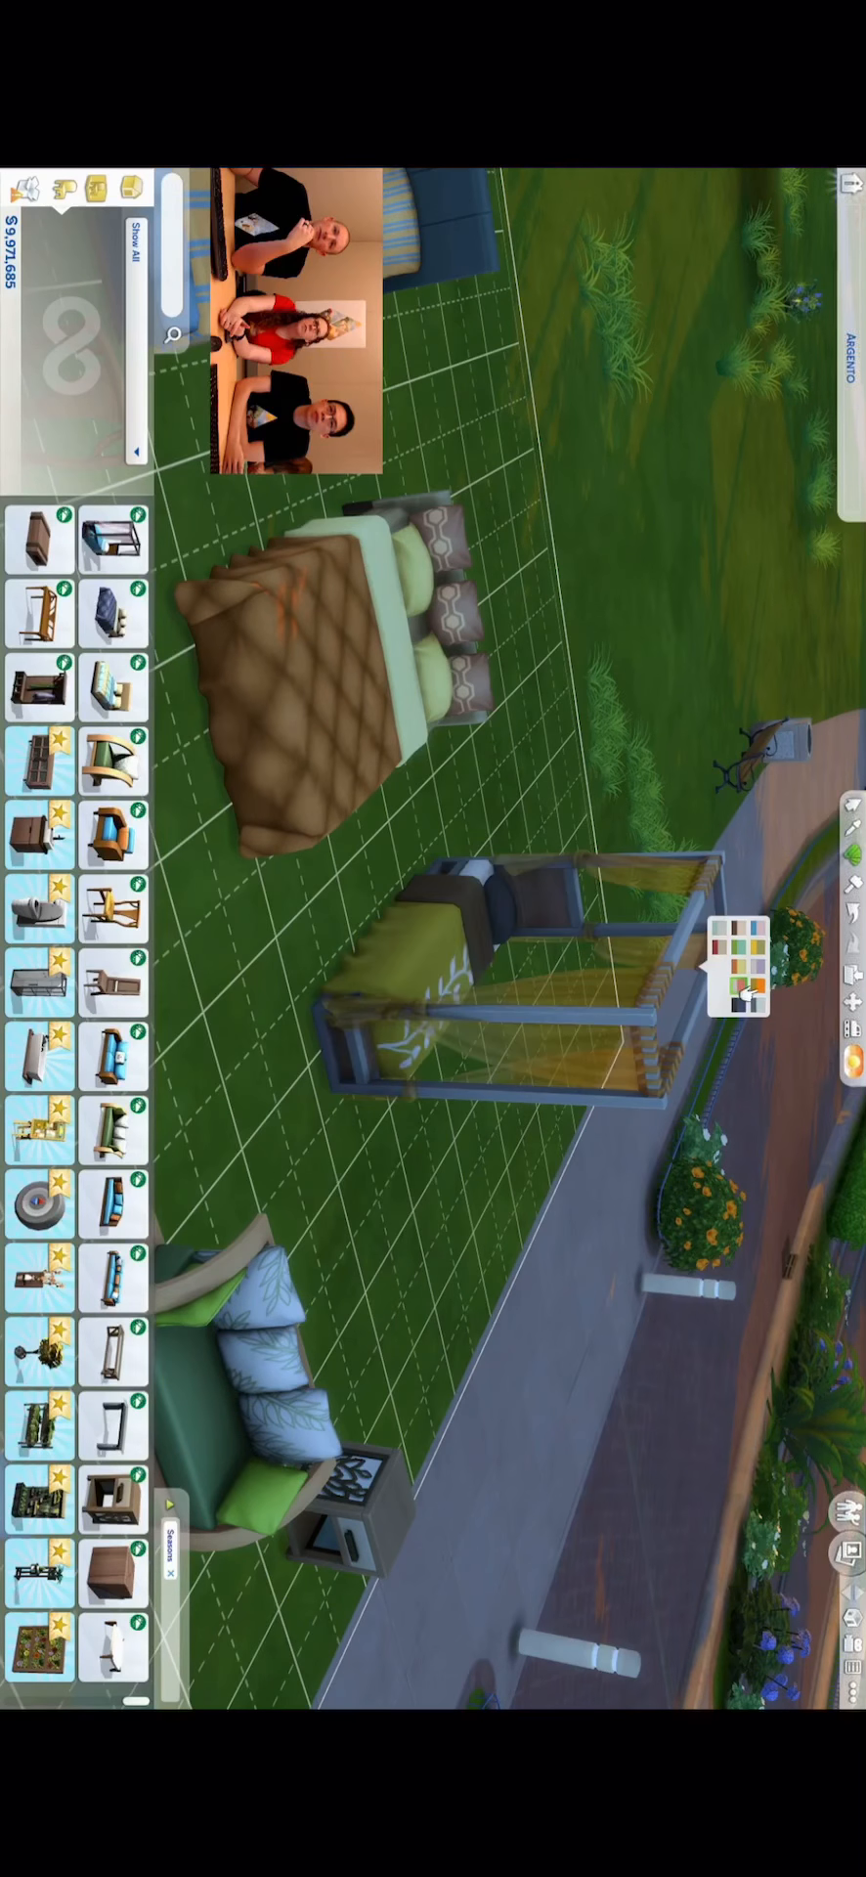
left_click(747, 933)
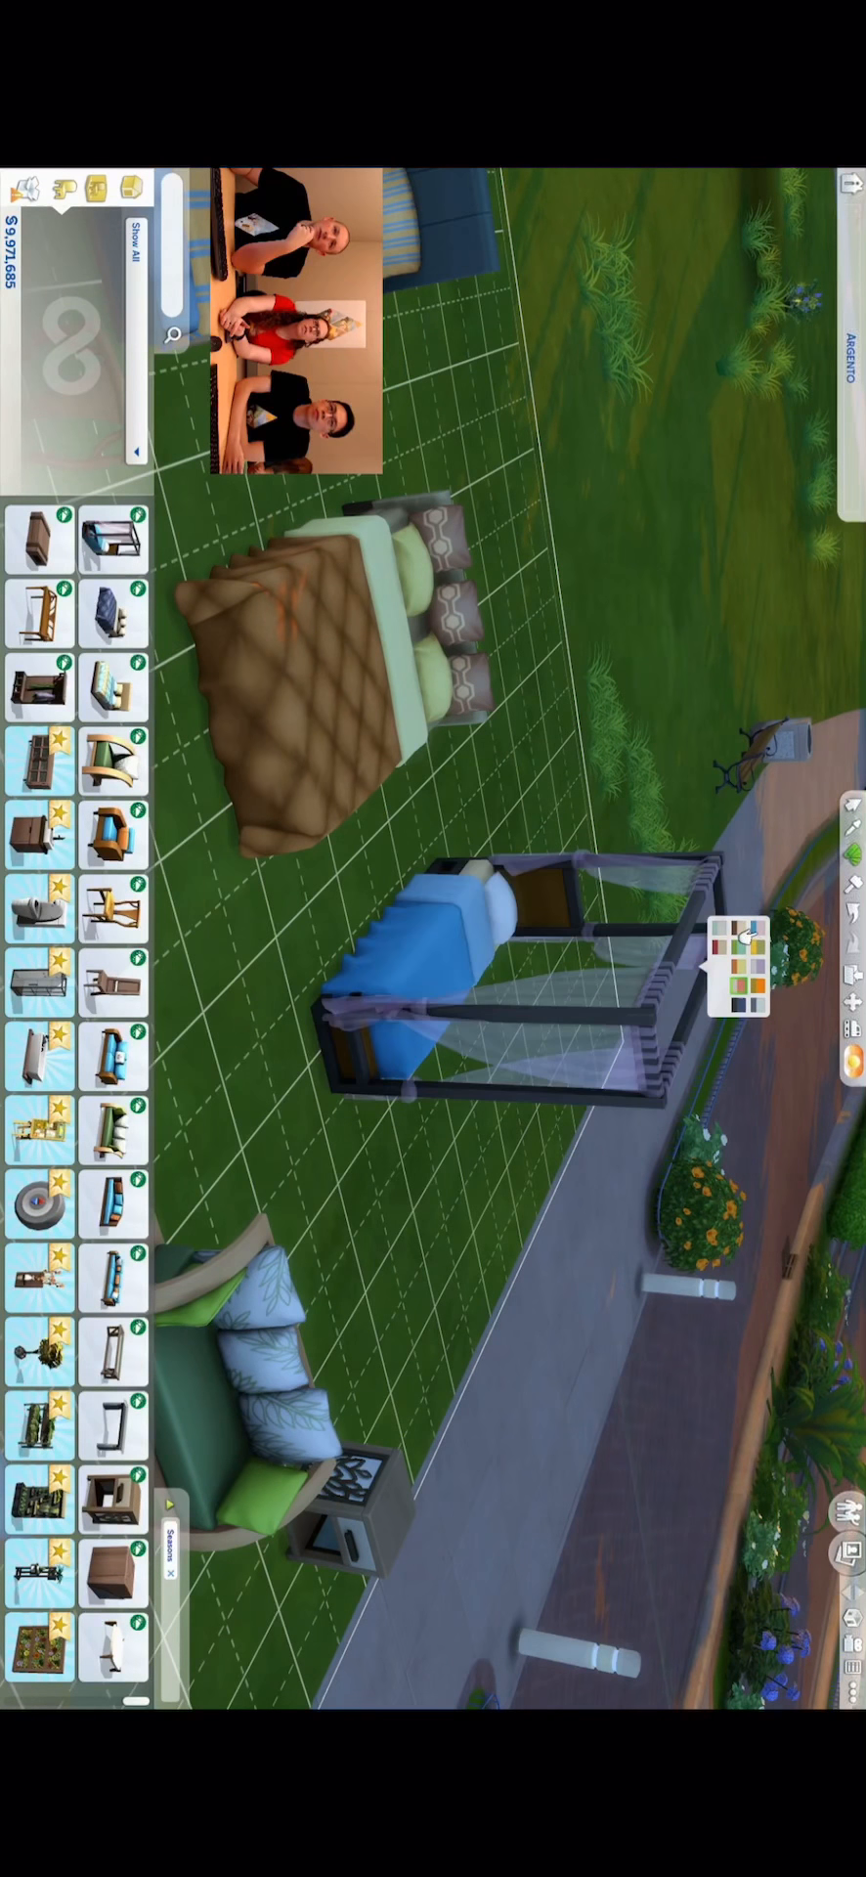